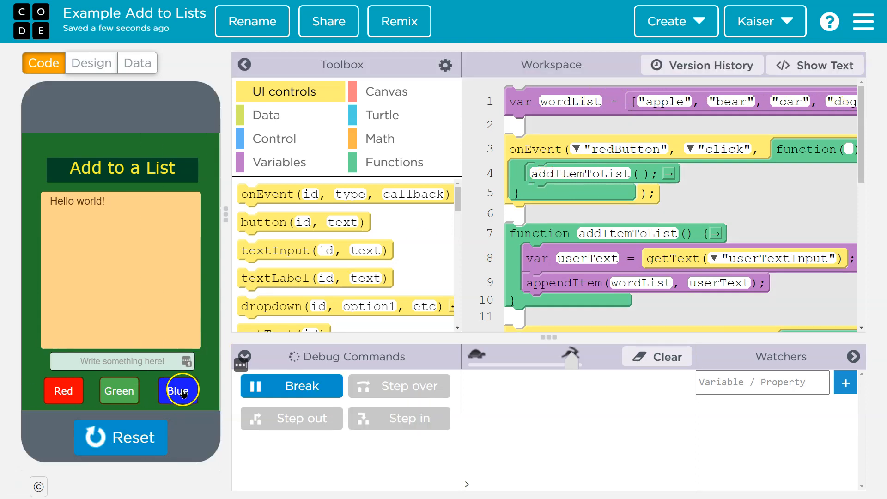
Run the app to display apple ** bear ** car ** dog and focus the text input for frog
click(178, 391)
text(frog)
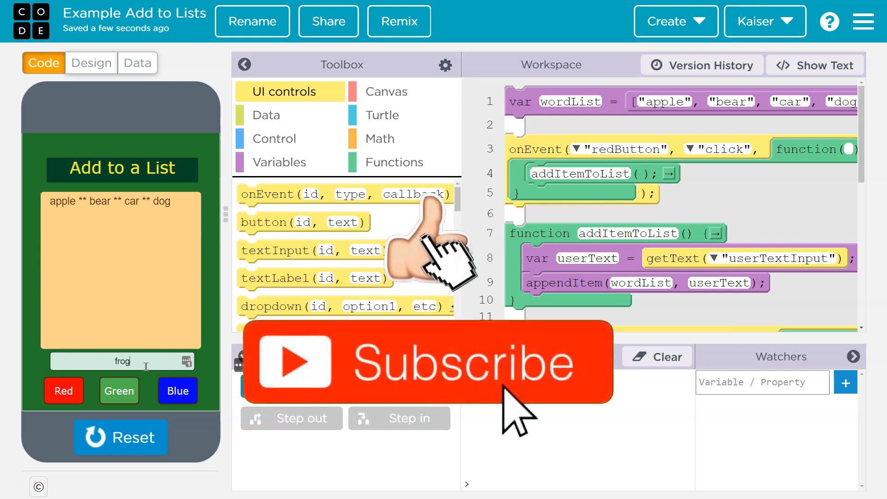
click(64, 390)
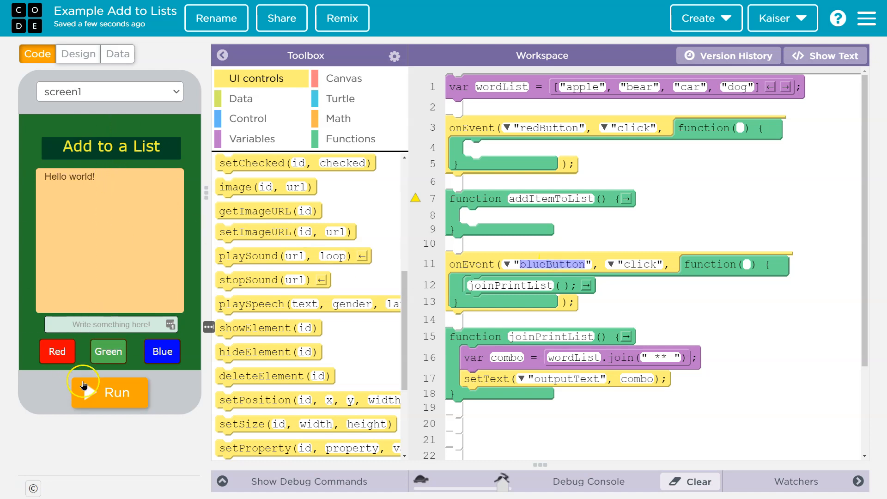
click(162, 351)
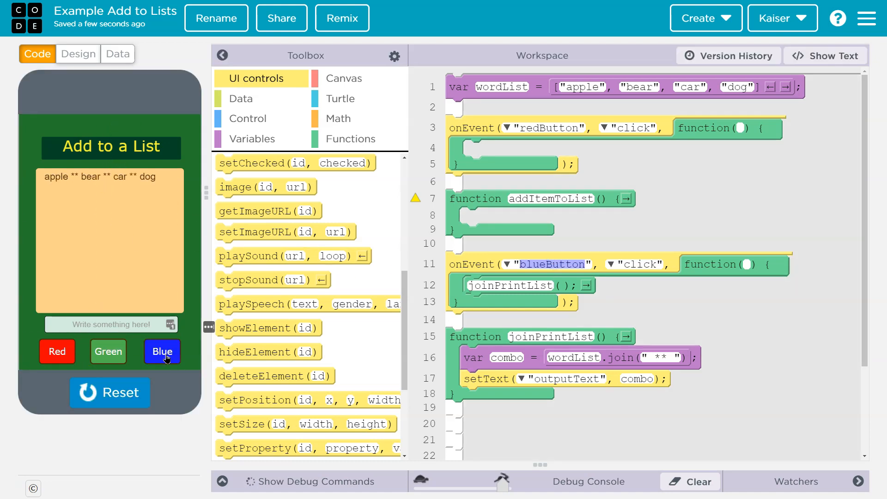
text(sdadfssdf)
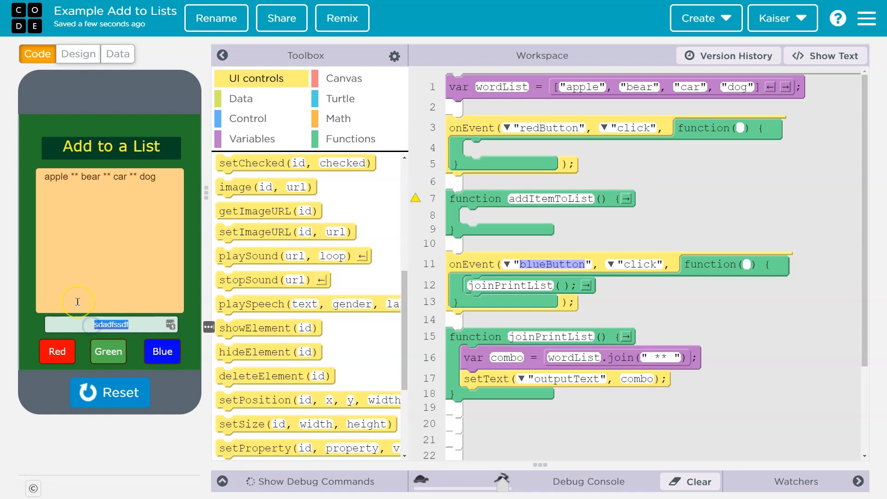
click(109, 393)
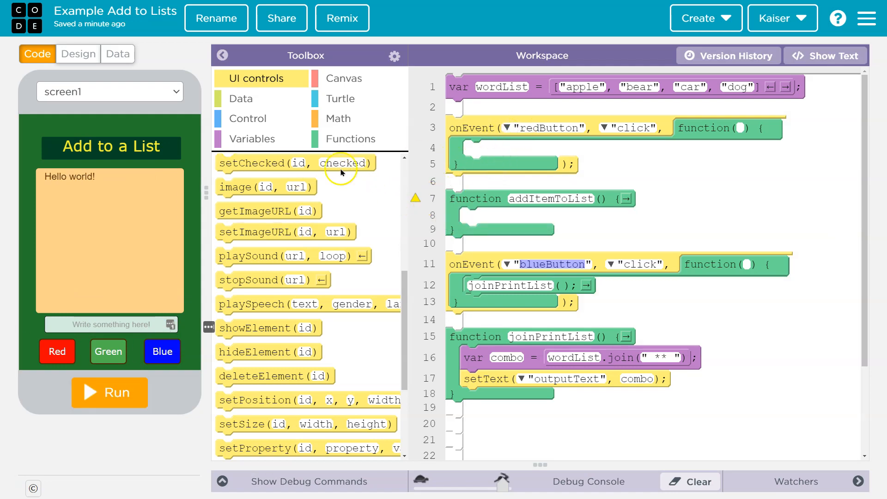
mouse_move(312, 256)
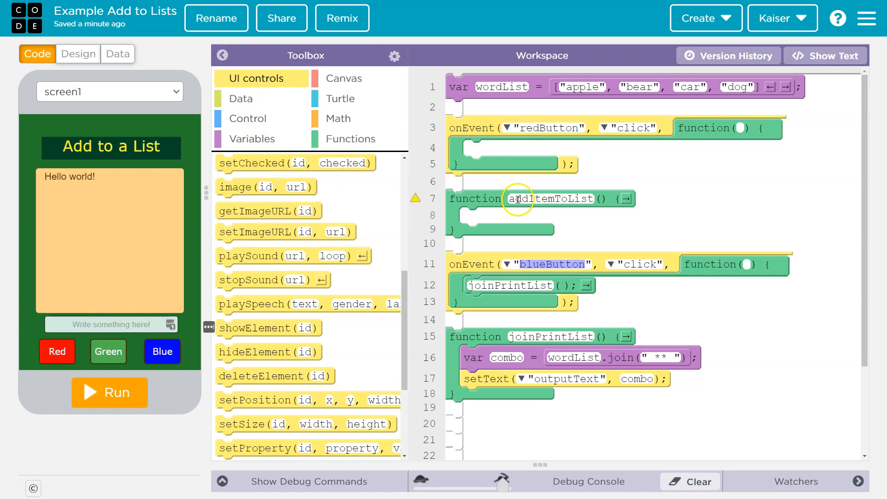
mouse_move(349, 155)
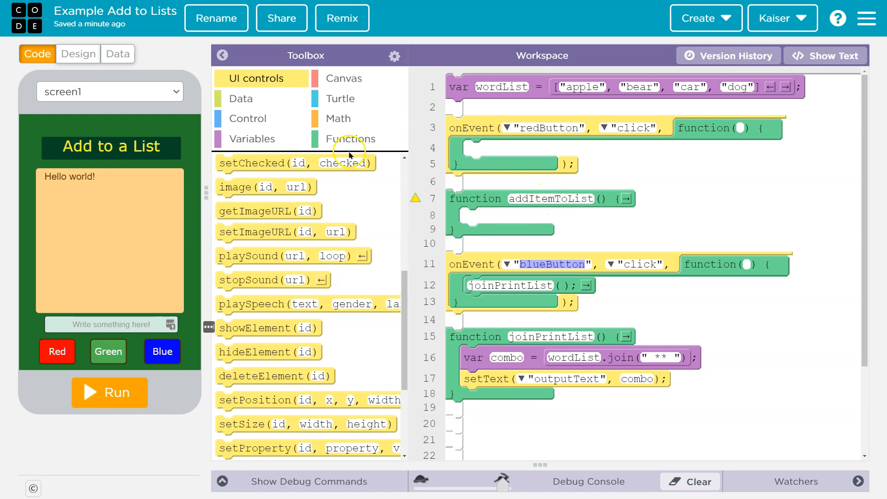
Bring up the Functions blocks to add an addItemToList call in the redButton handler
click(351, 139)
text(addItemToList)
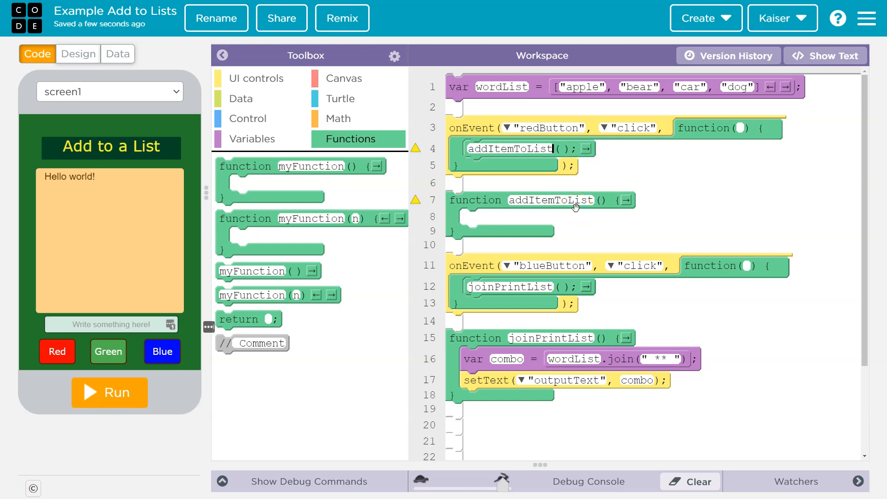
mouse_move(638, 228)
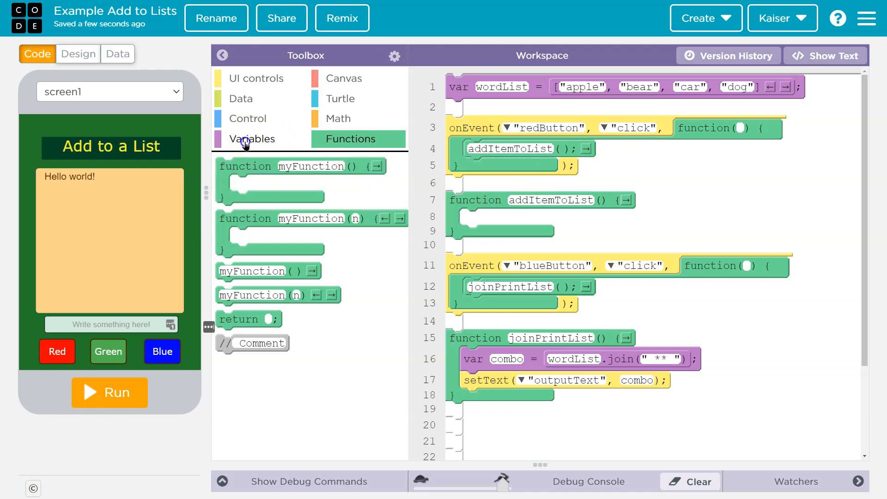
Have addItemToList appendItem "fred" onto wordList using the Variables blocks
click(251, 139)
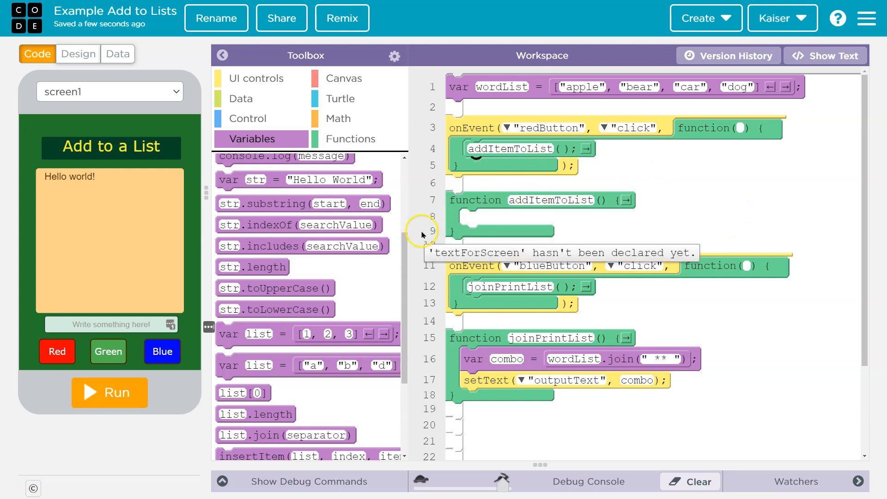
mouse_move(274, 246)
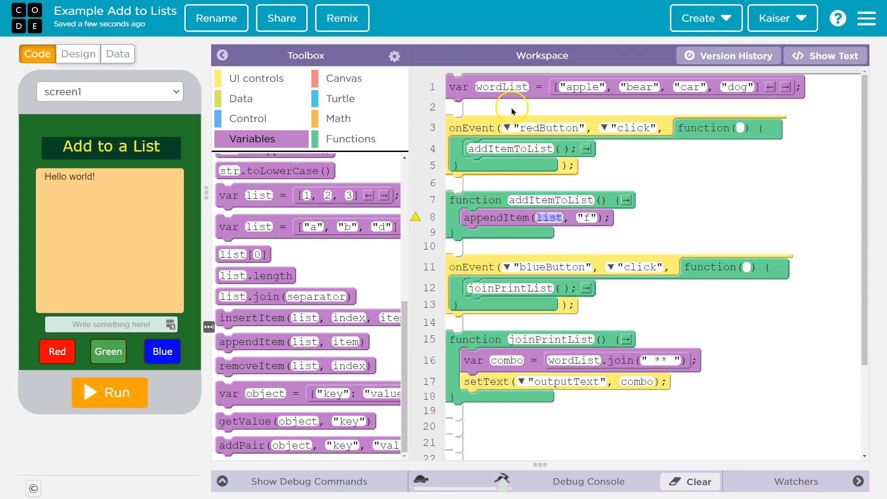
click(502, 86)
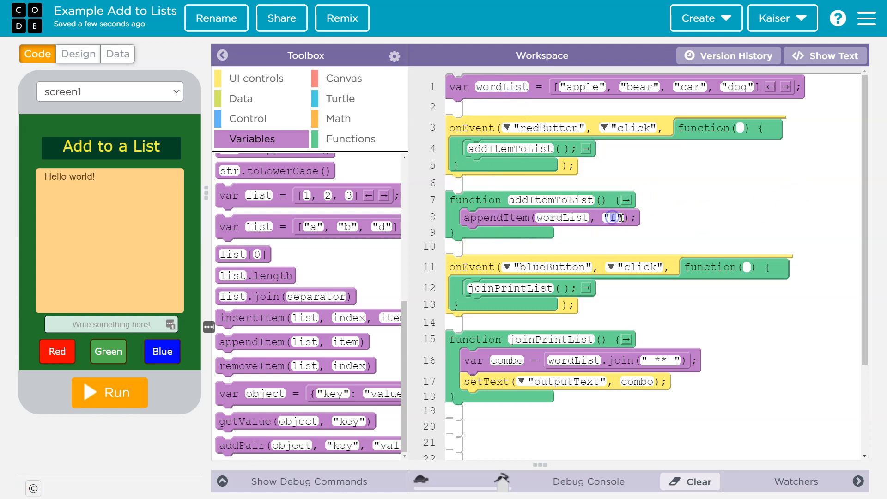
text(red)
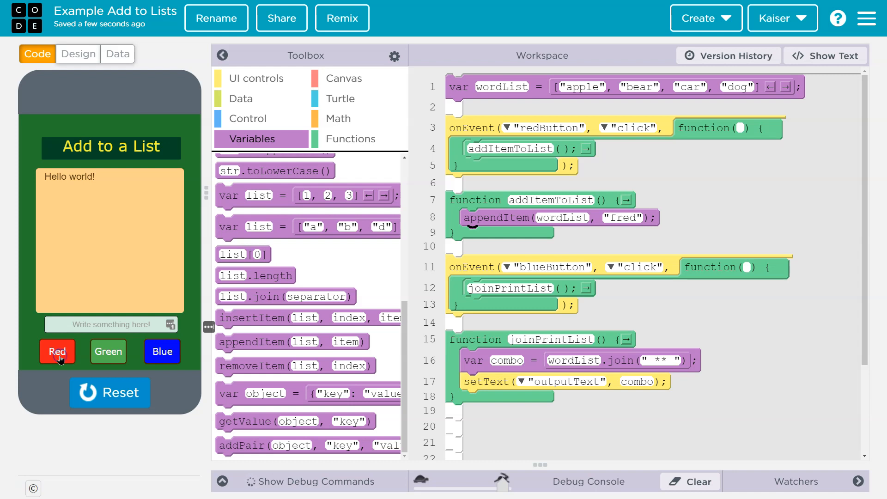
click(162, 351)
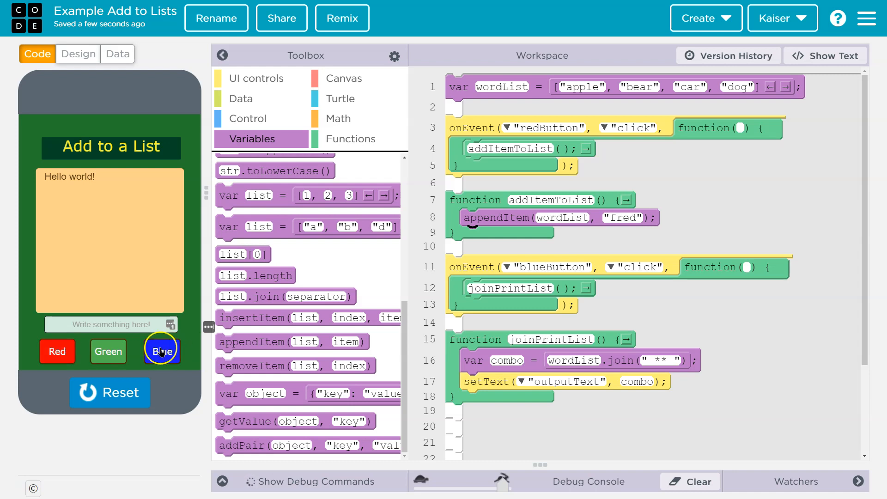
click(162, 352)
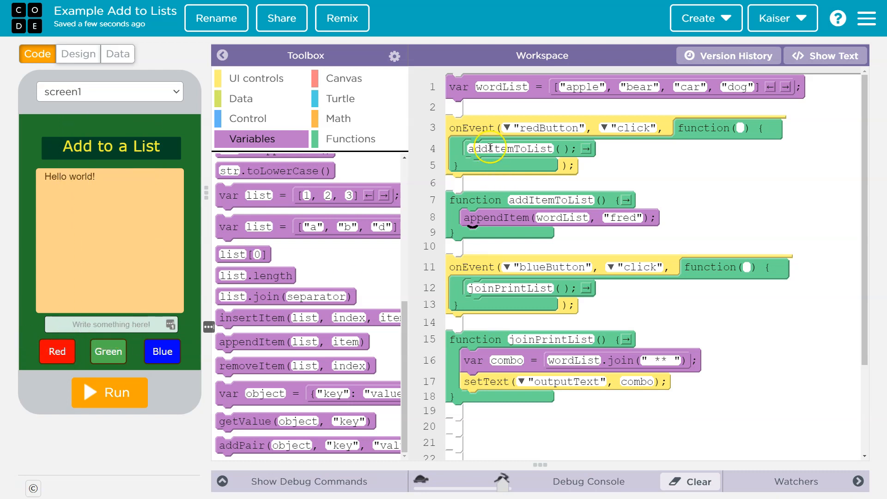
mouse_move(512, 81)
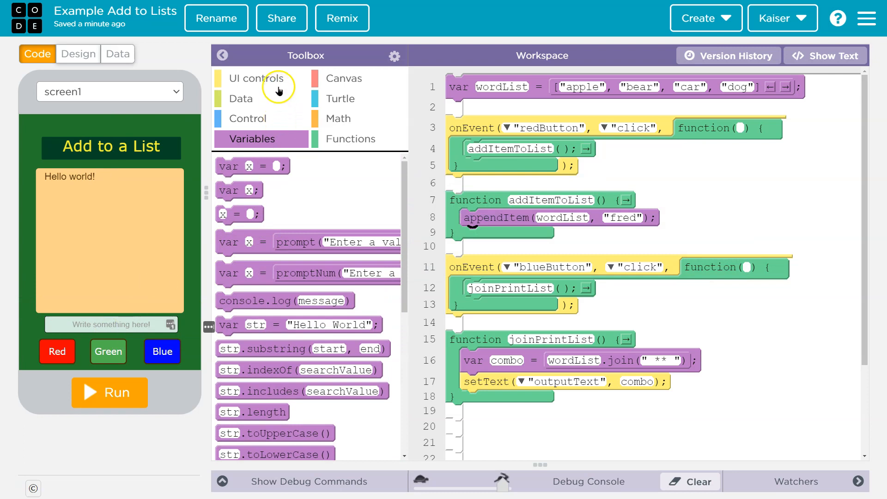
mouse_move(251, 70)
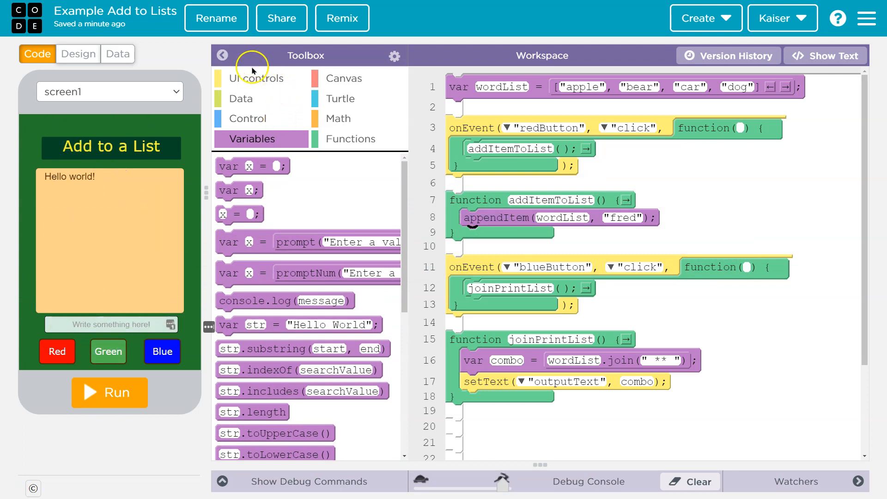
click(261, 78)
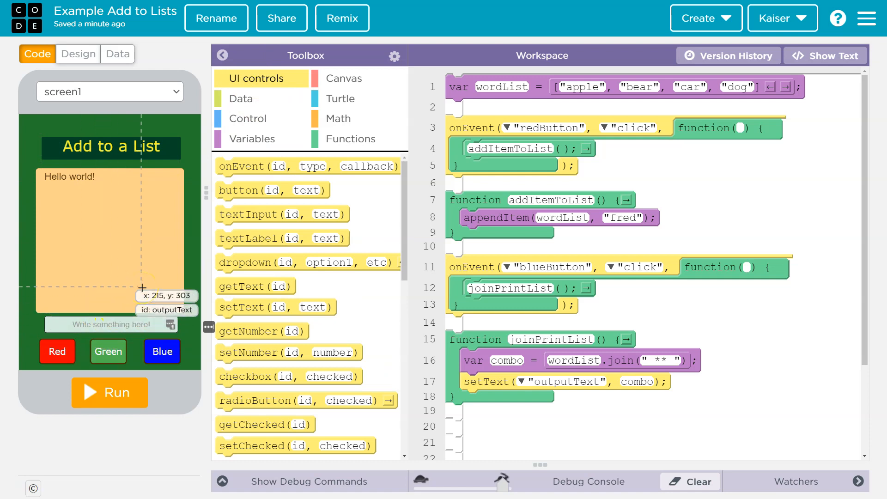
mouse_move(255, 285)
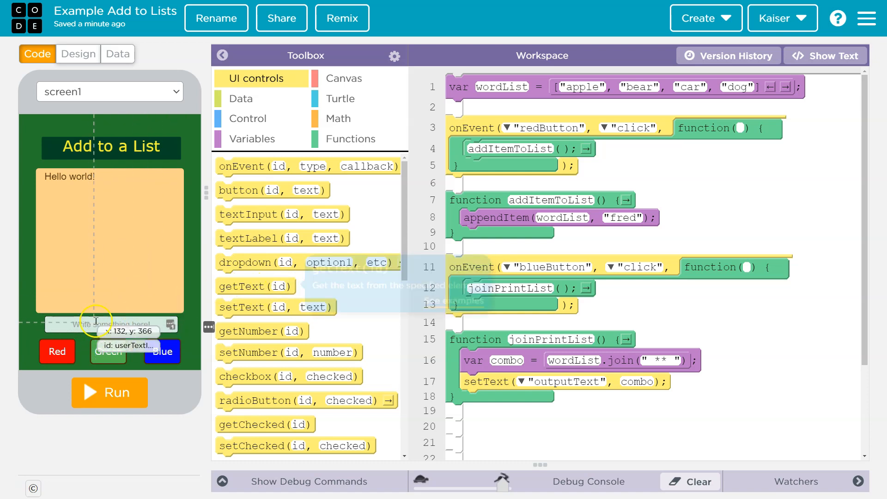
mouse_move(256, 285)
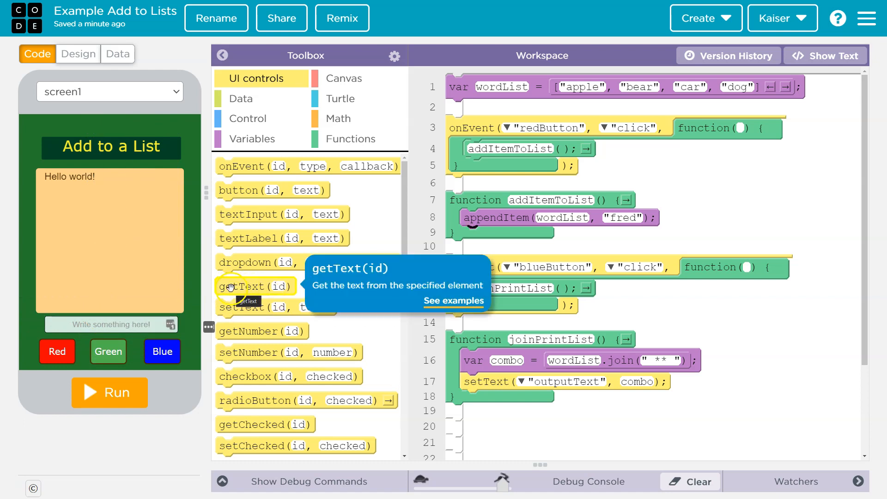
Declare a userText variable at the start of addItemToList, its value coming from getText
click(250, 139)
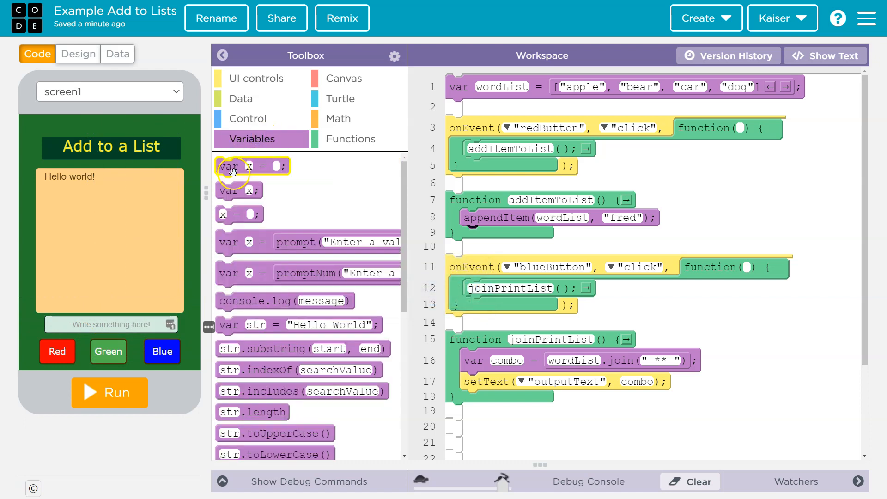
drag(248, 166, 493, 216)
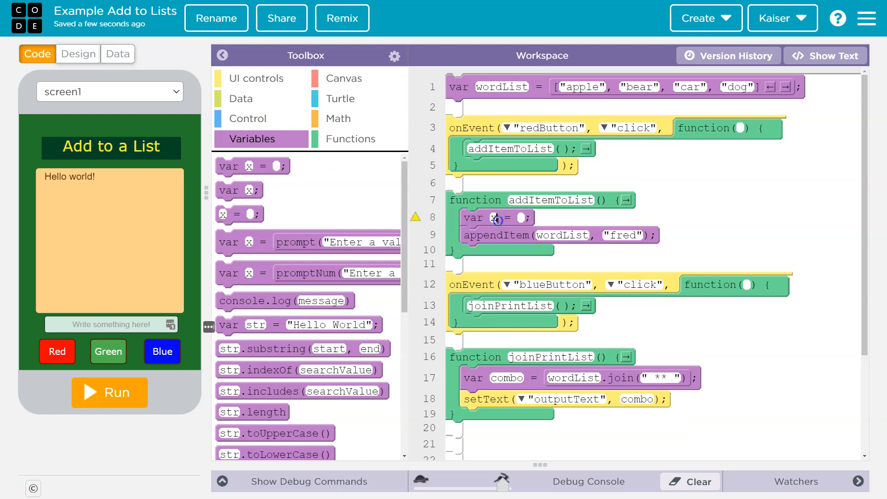
text(user)
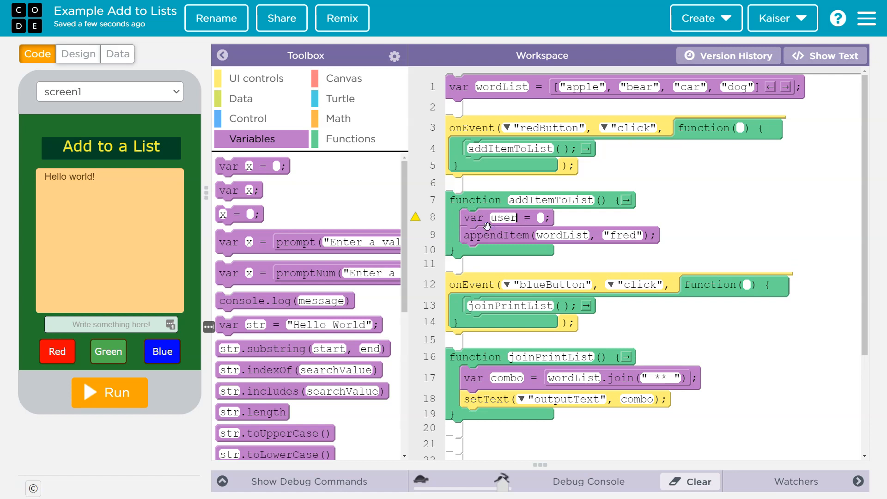
text(Text)
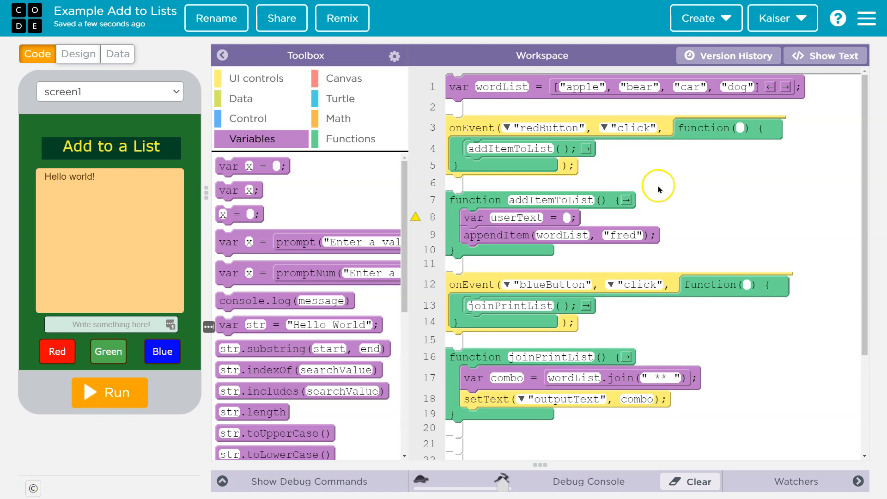
click(259, 78)
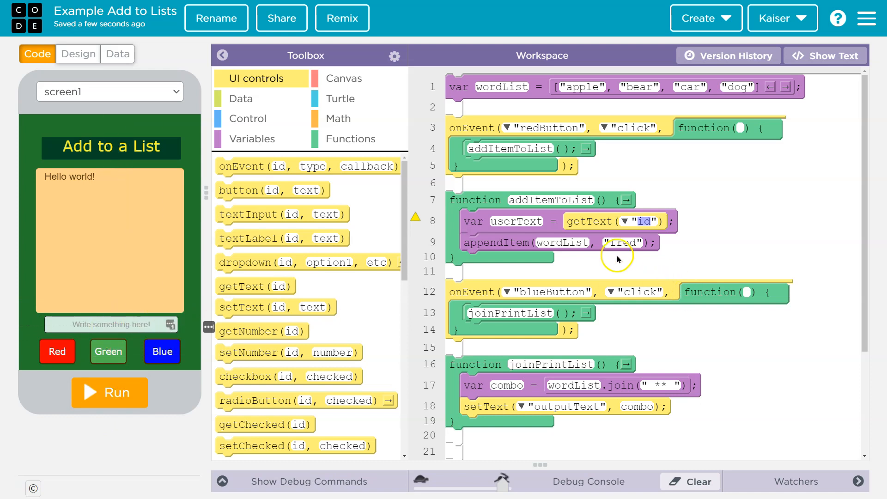
Read userText from the userTextInput element and append userText to wordList instead of "fred"
click(627, 221)
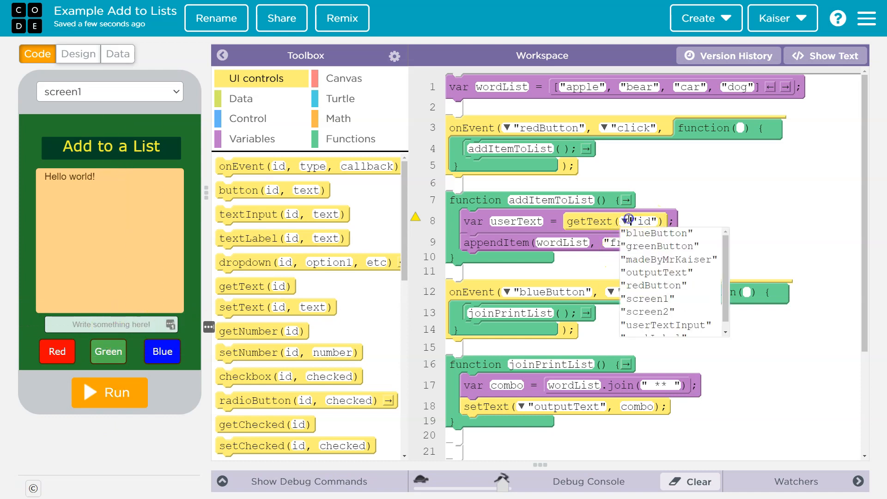
click(666, 324)
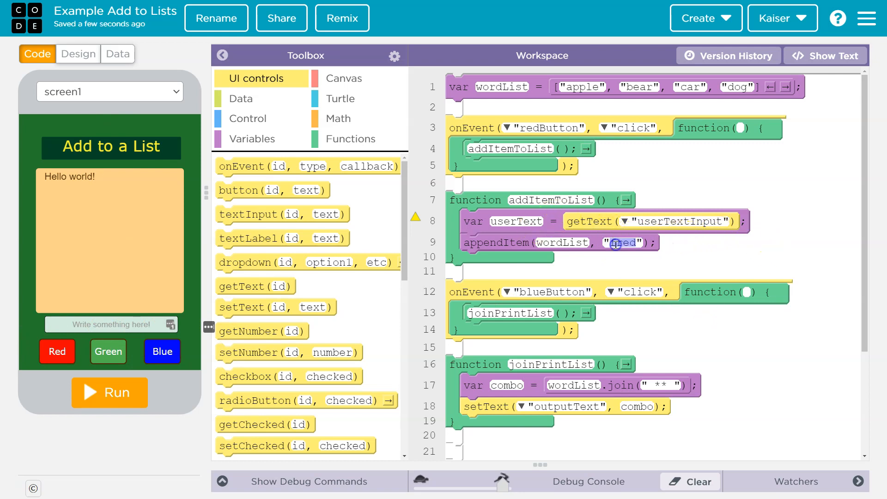
text(\)
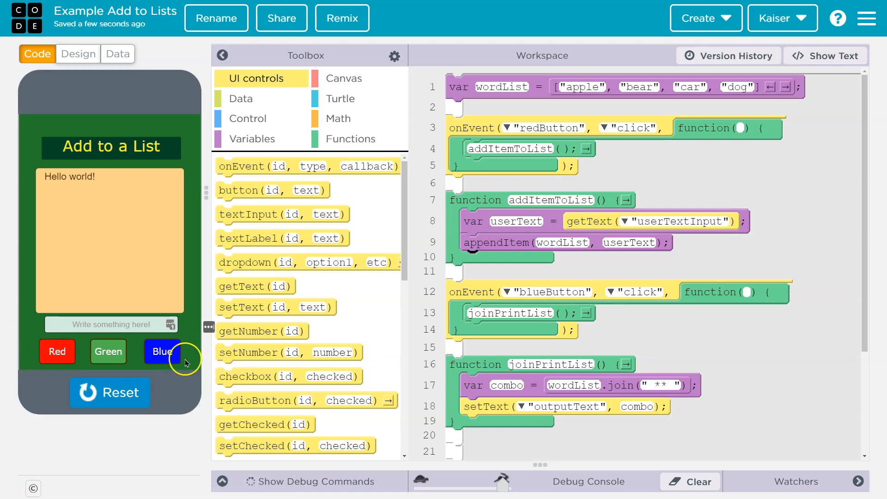
Show the joined list, then enter hello and yoooo and add them with the red button
click(56, 351)
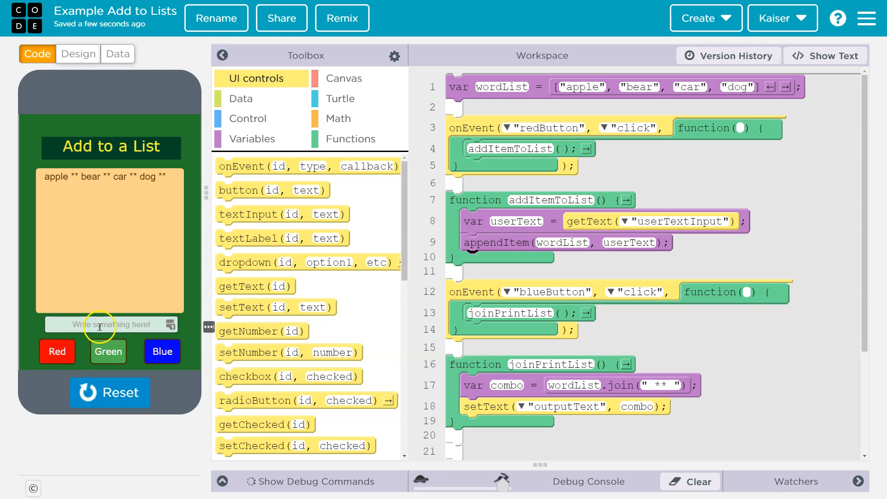
text(hello)
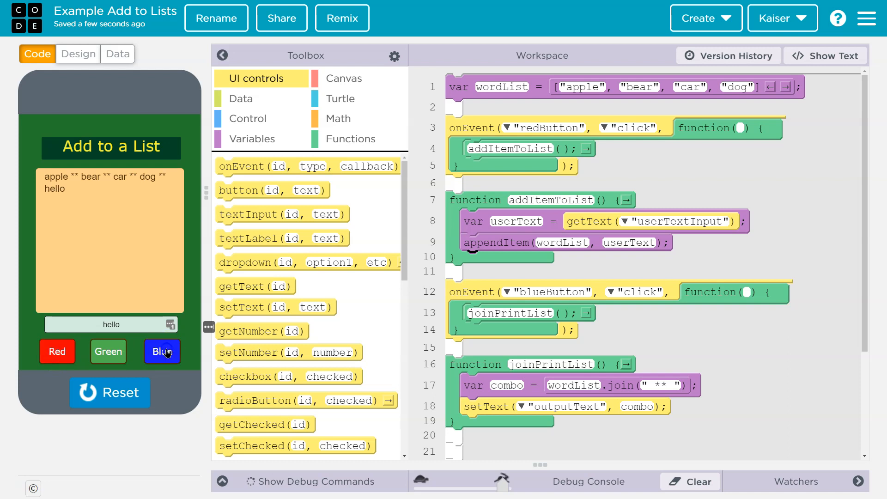
click(110, 325)
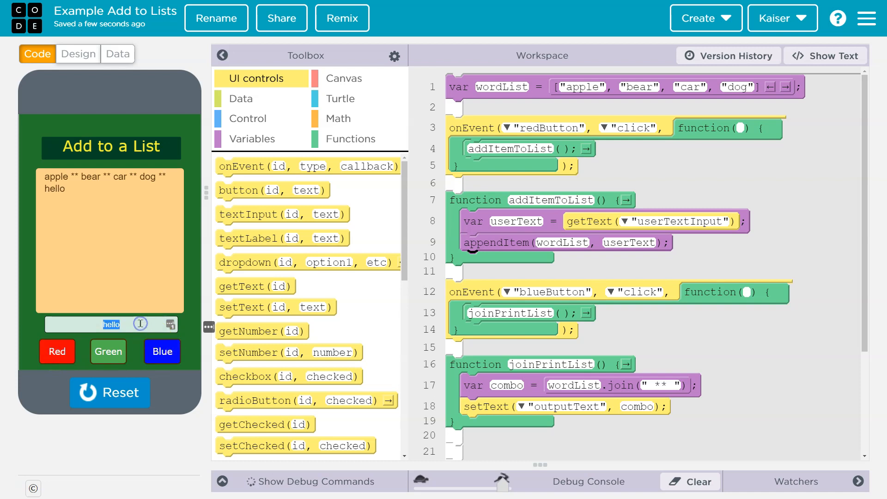
text(yoooo)
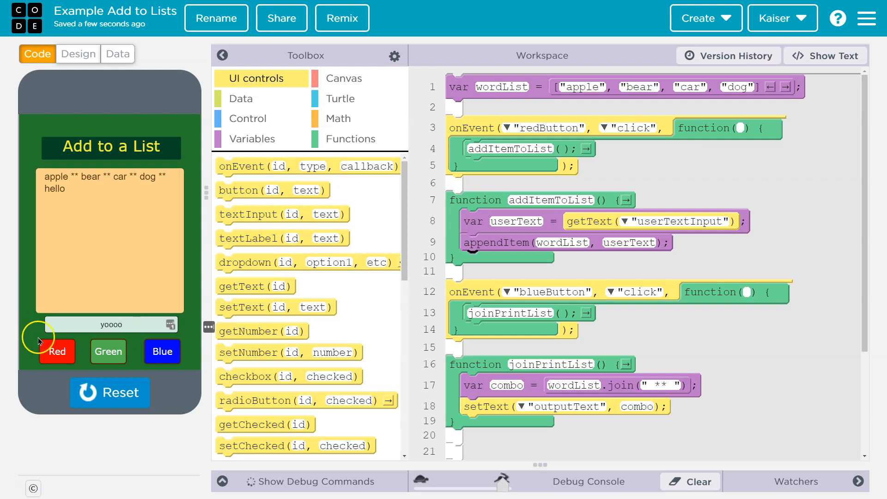
click(163, 351)
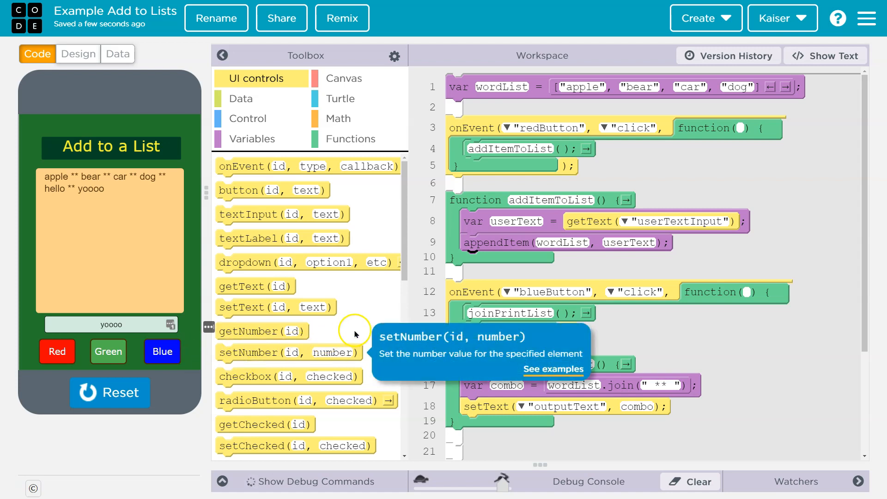
mouse_move(110, 178)
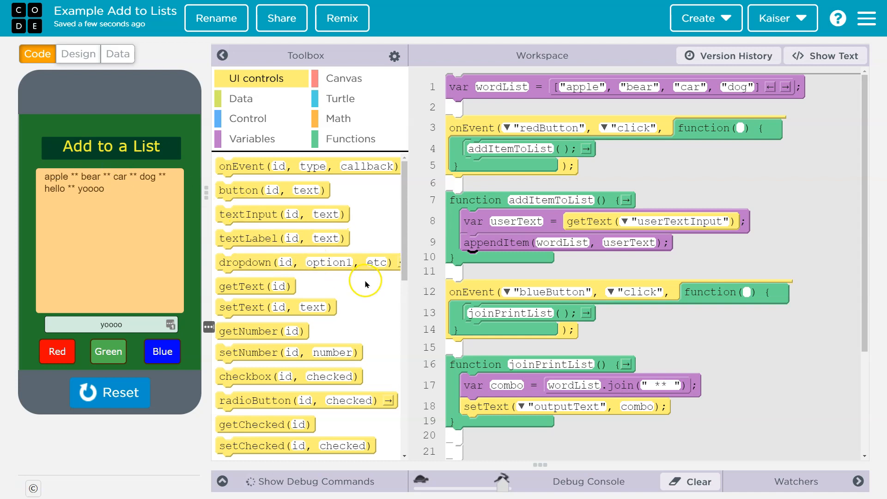
mouse_move(416, 292)
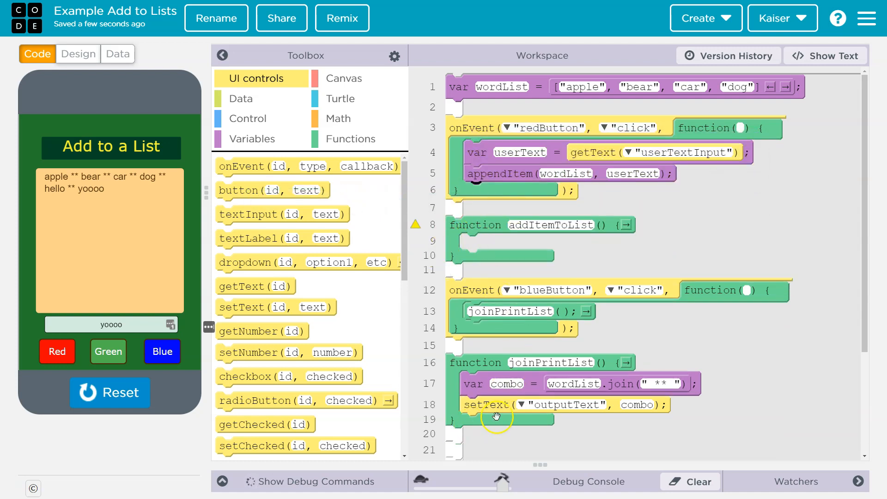
mouse_move(690, 409)
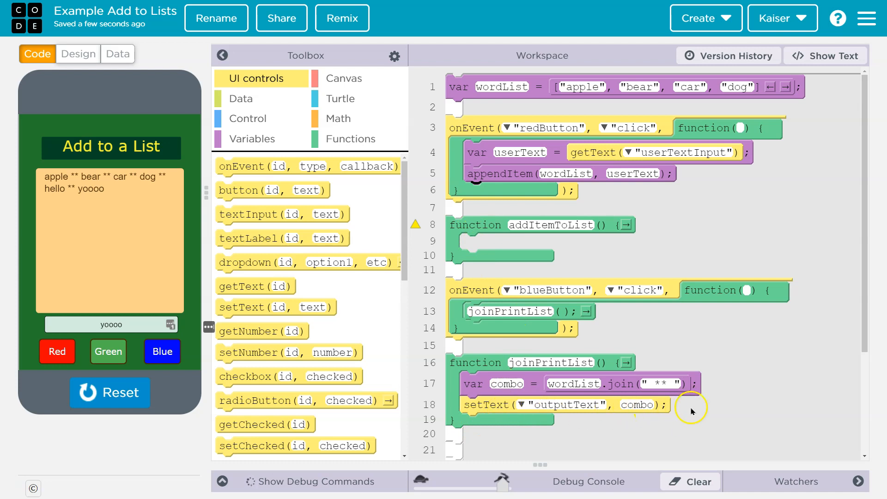